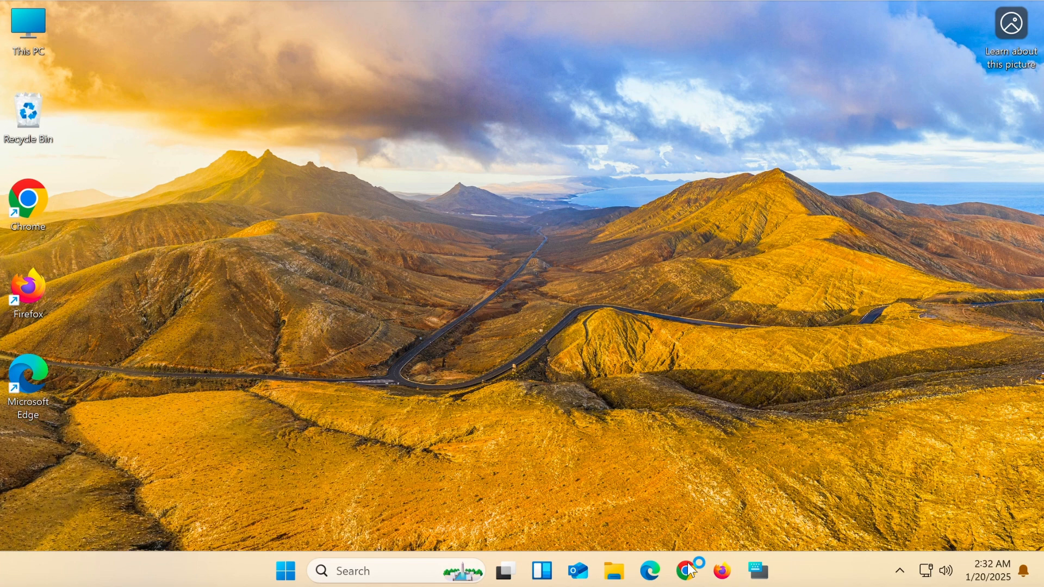
- Launch Chrome from the taskbar to reach the bingwallpaper.microsoft.com download page
click(688, 571)
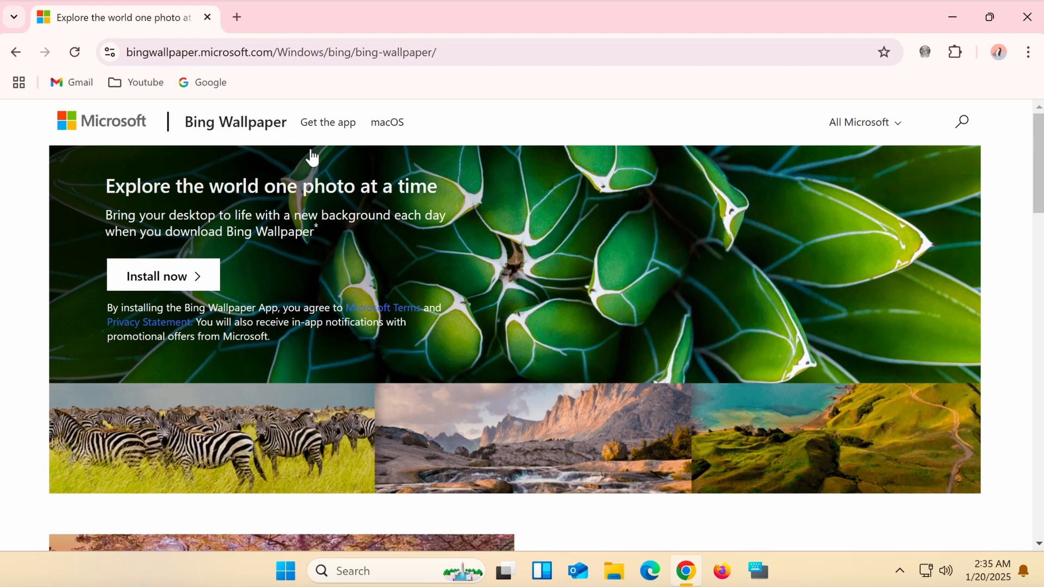
- Download the BingWallpaper.exe installer via Install now
click(162, 276)
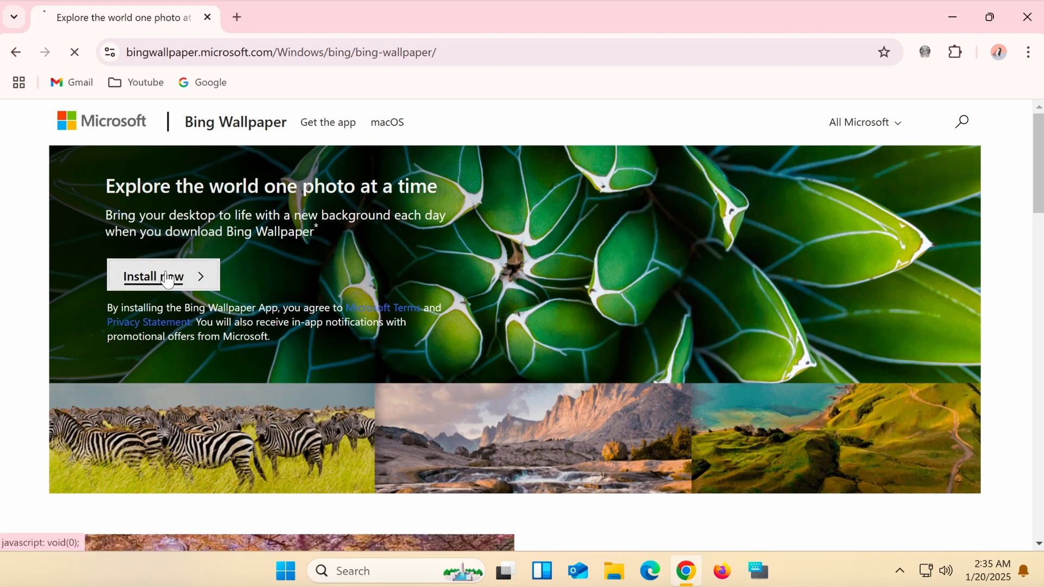
click(153, 276)
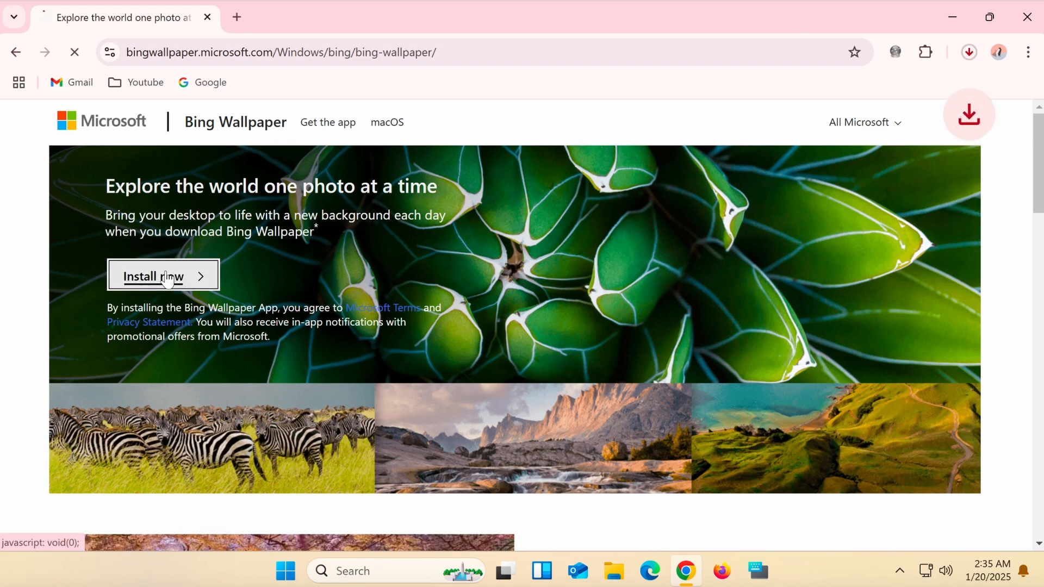
click(163, 276)
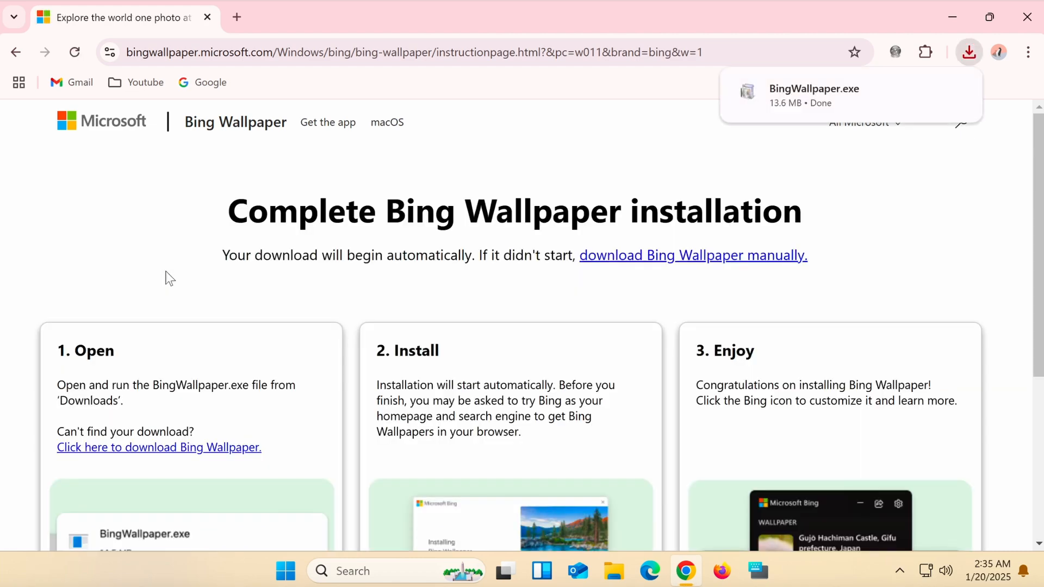
mouse_move(815, 101)
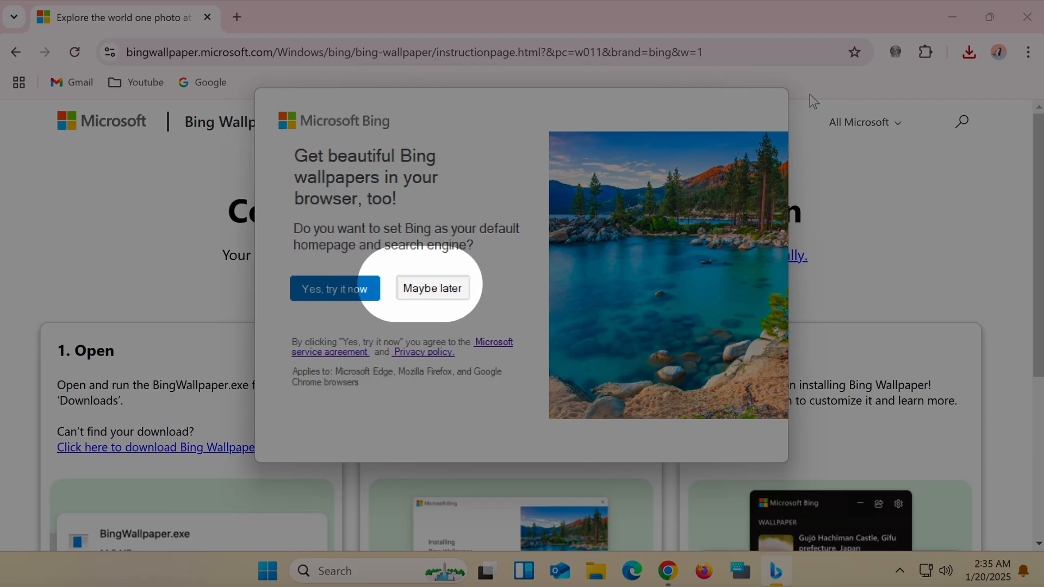
mouse_move(436, 303)
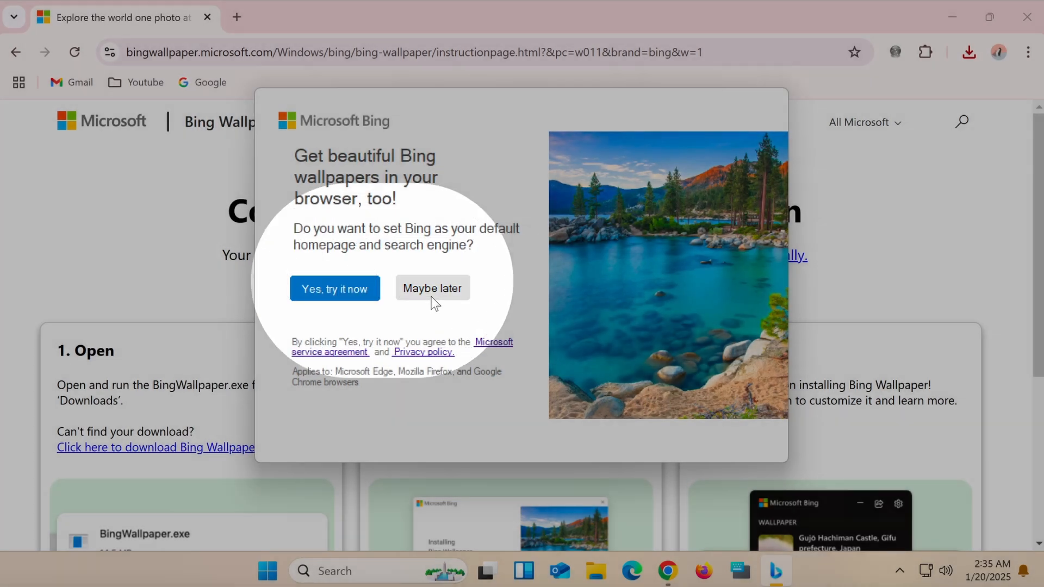
- Decline setting Bing as the default homepage and search engine with Maybe later
click(432, 288)
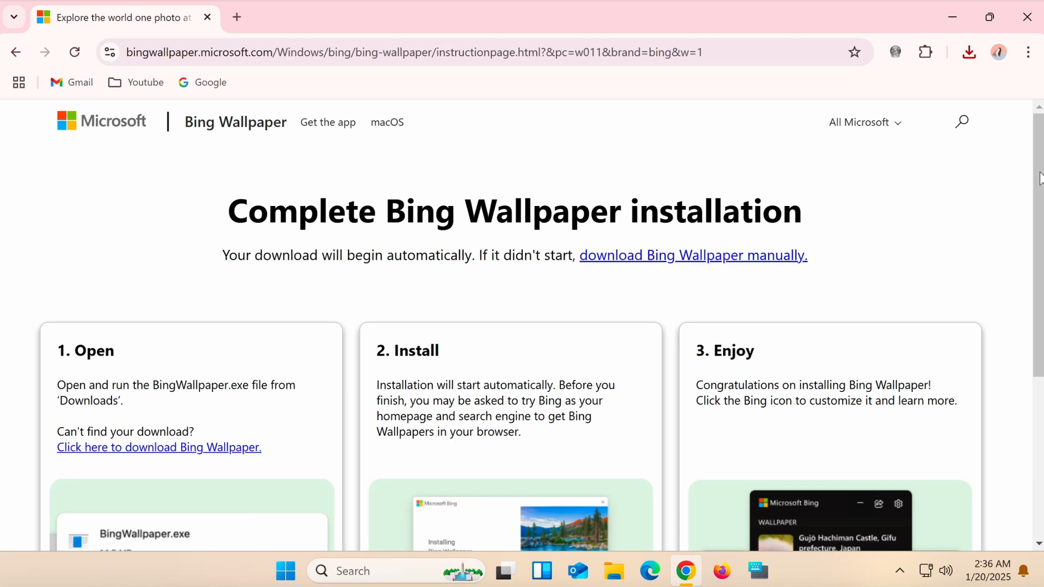
- From the tray's Bing Wallpaper panel, switch to the previous Zahara de la Sierra photo
scroll(down, 3)
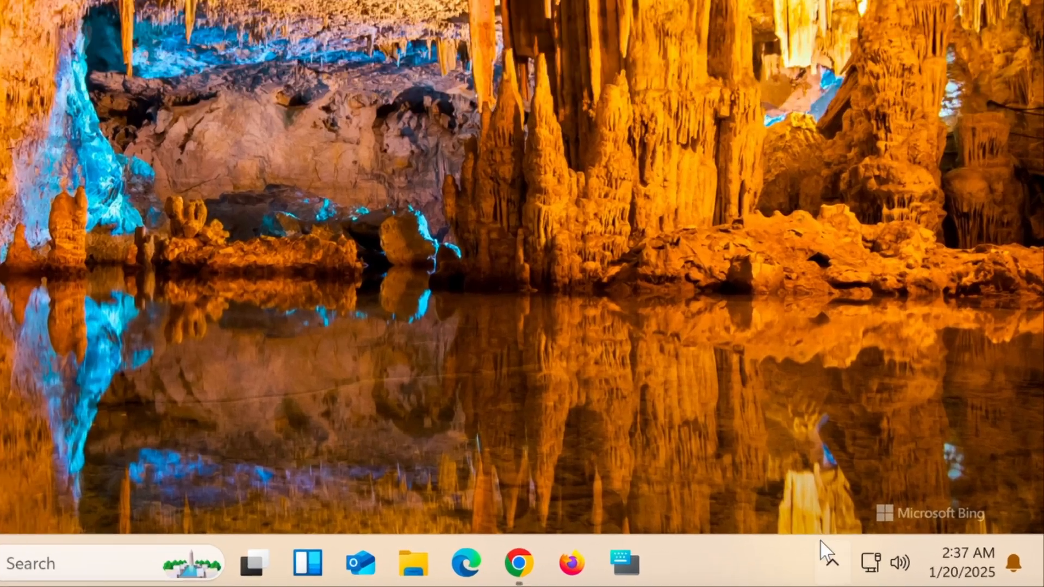
click(755, 563)
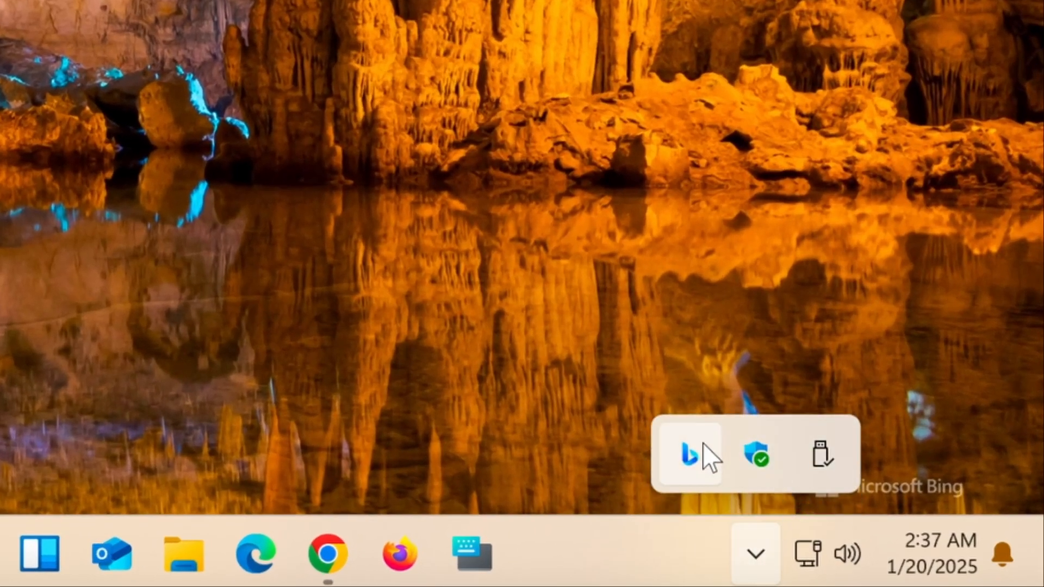
click(688, 457)
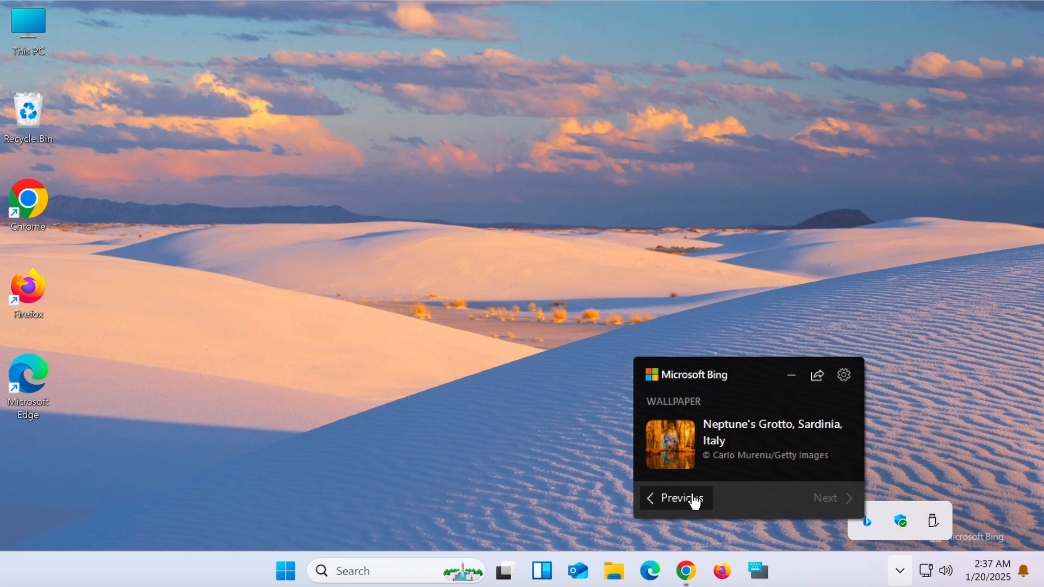
click(679, 507)
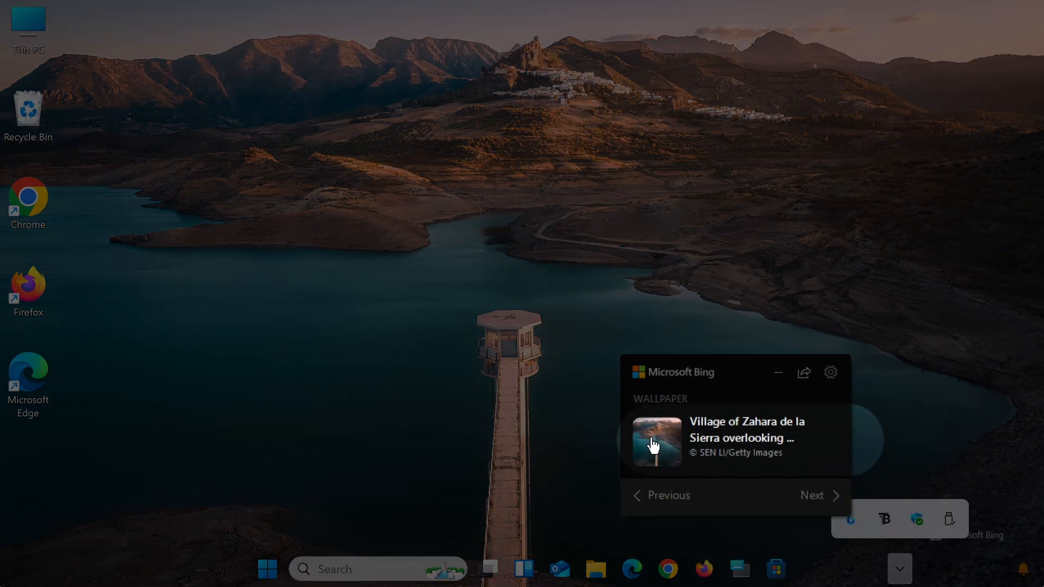
- Open the wallpaper thumbnail's Bing search page about Andalusia and scroll through it
click(658, 442)
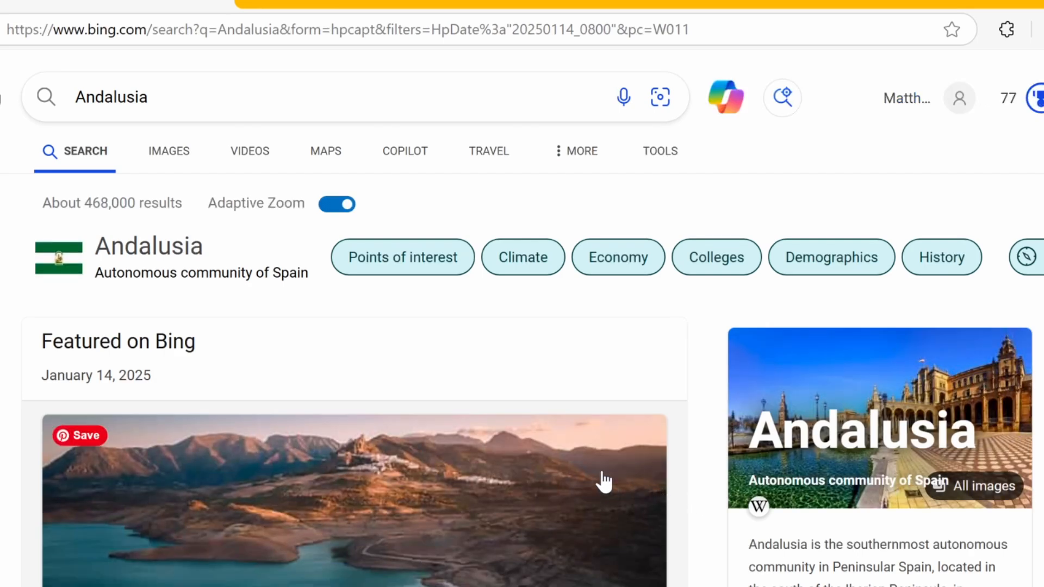
scroll(down, 3)
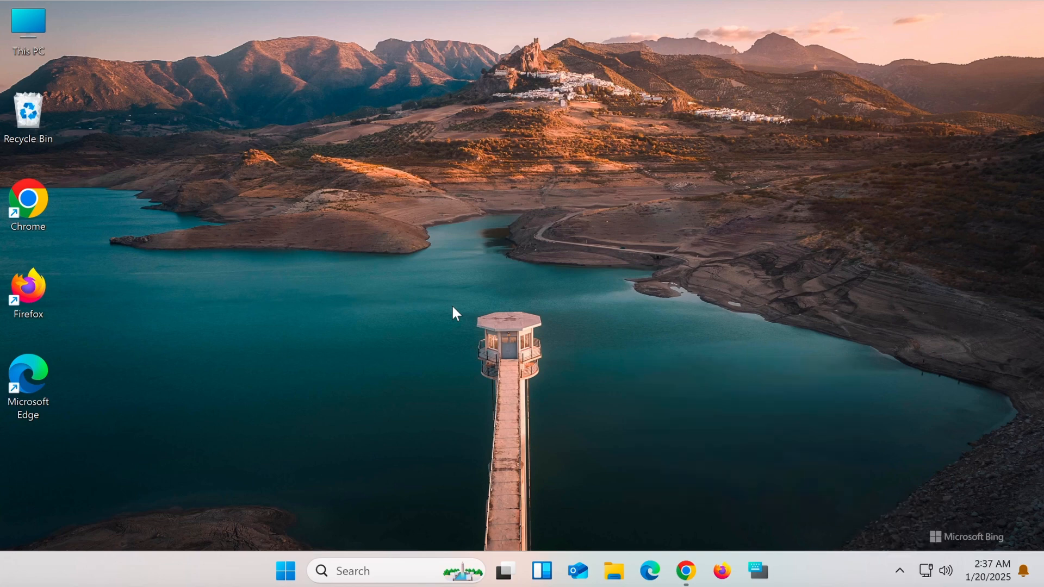
- Open the Bing Wallpaper settings menu showing Daily Wallpaper Refresh enabled
click(966, 537)
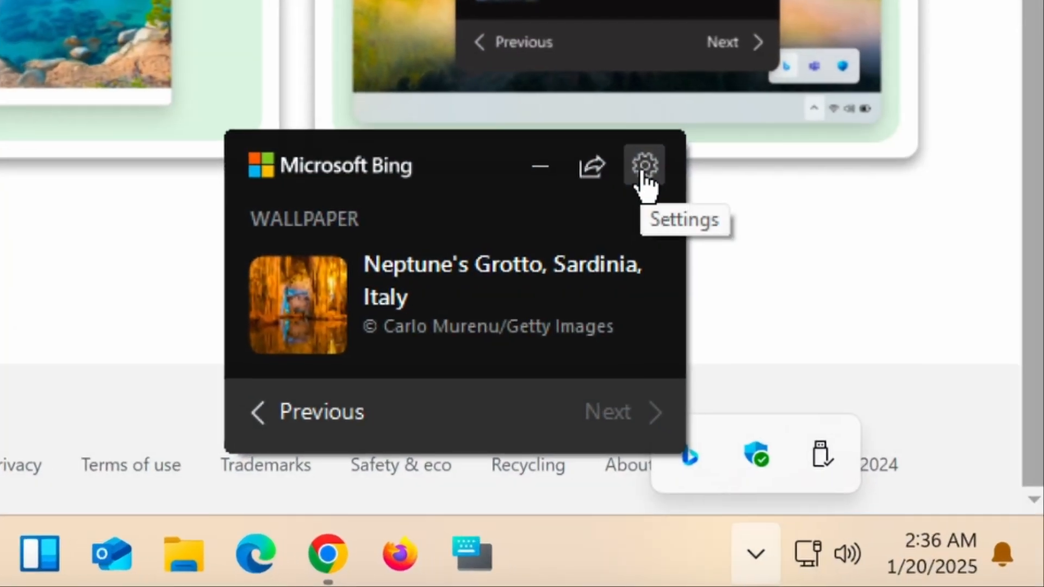
click(643, 166)
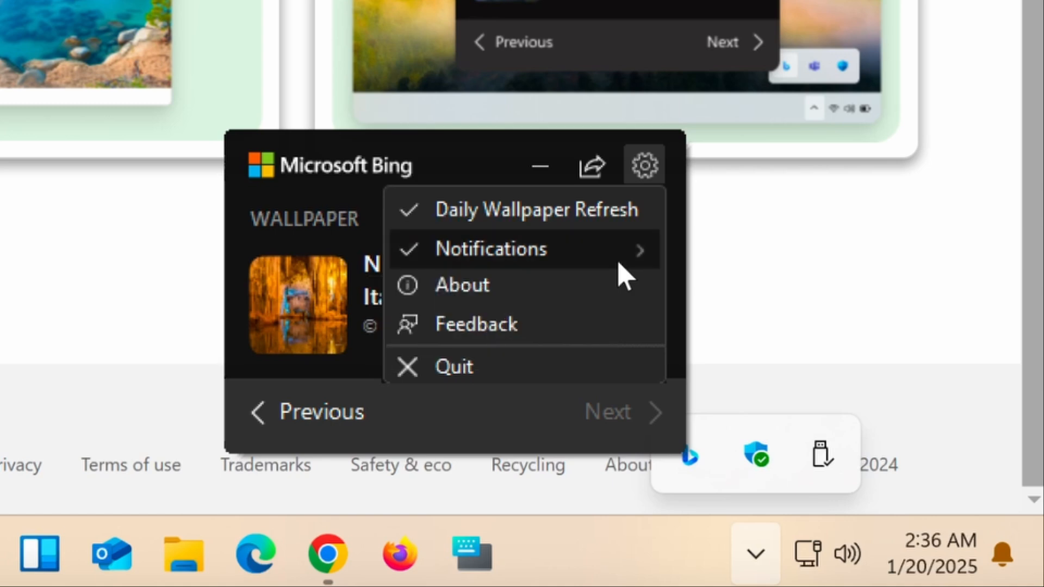
- Dismiss the settings menu, leaving the Zahara de la Sierra wallpaper on the desktop
click(455, 365)
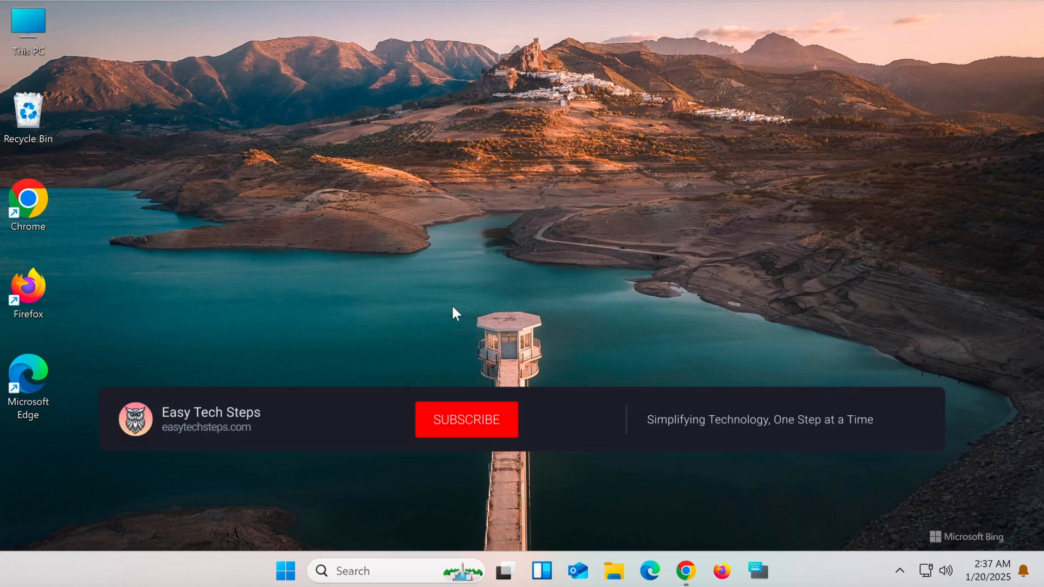
click(465, 419)
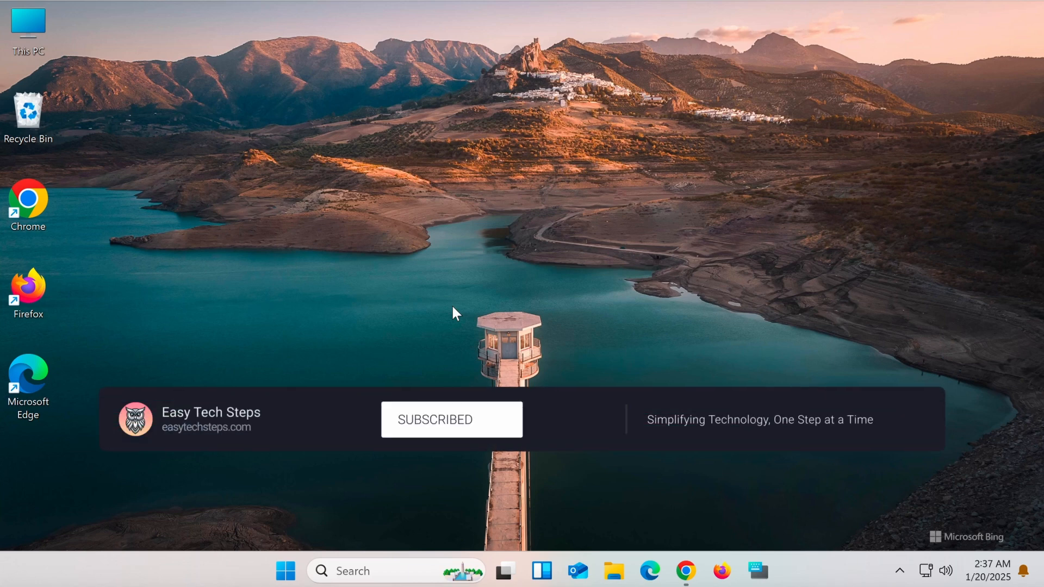